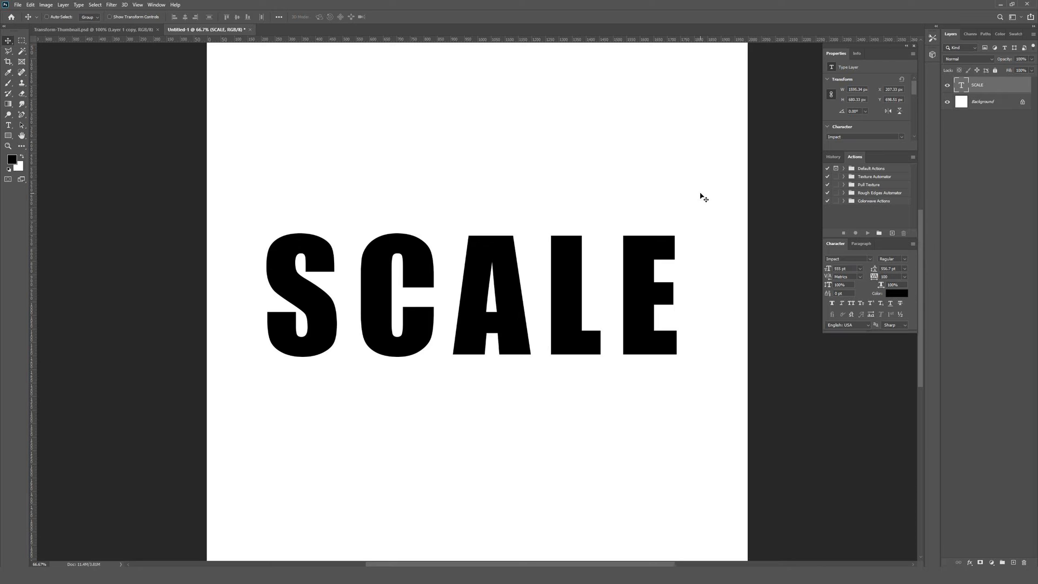
mouse_move(628, 135)
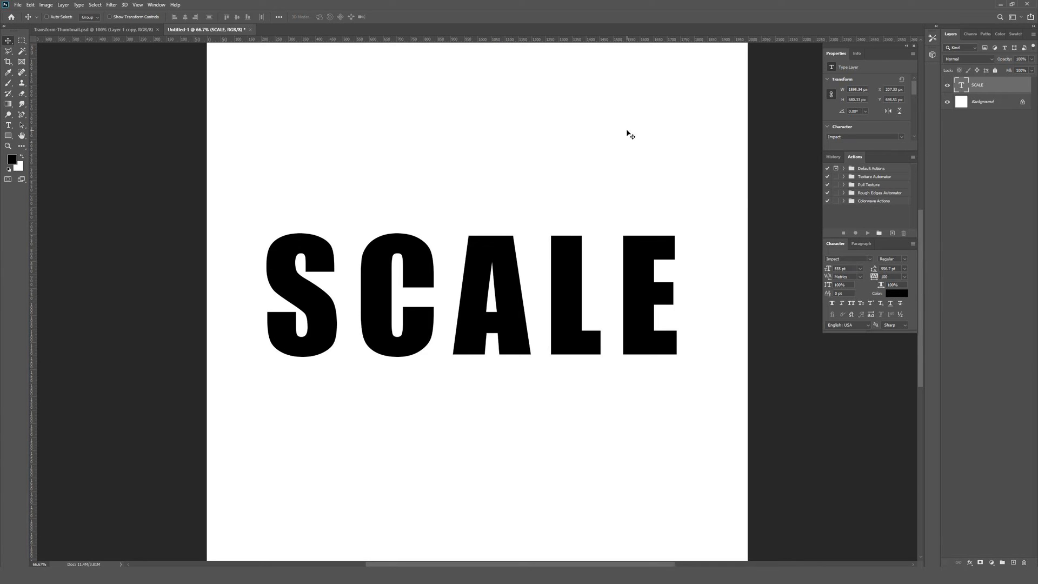
Step: Free-transform the SCALE text and shrink it proportionally to about four-fifths size
key(ctrl+t)
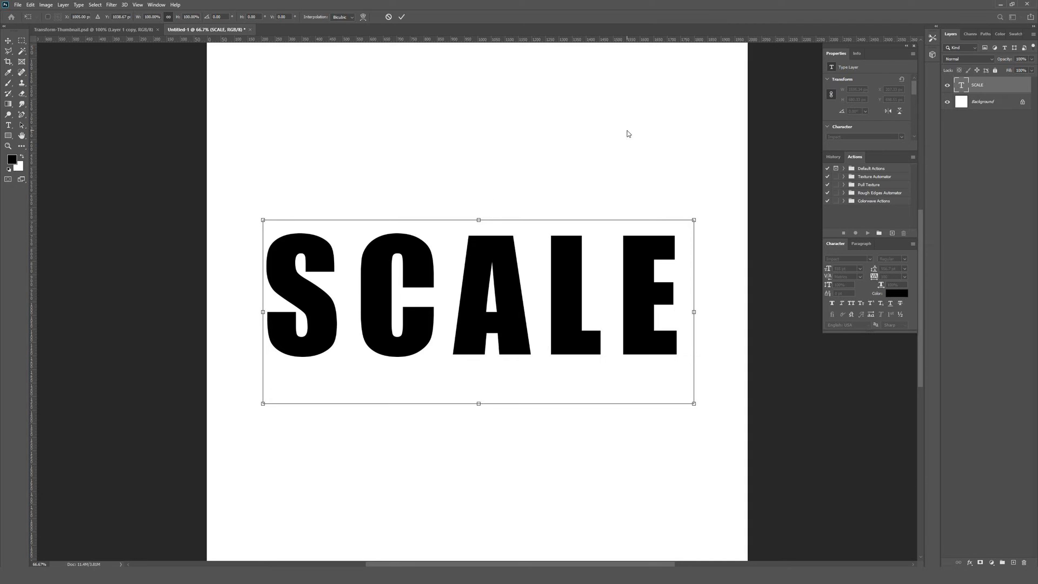
mouse_move(478, 219)
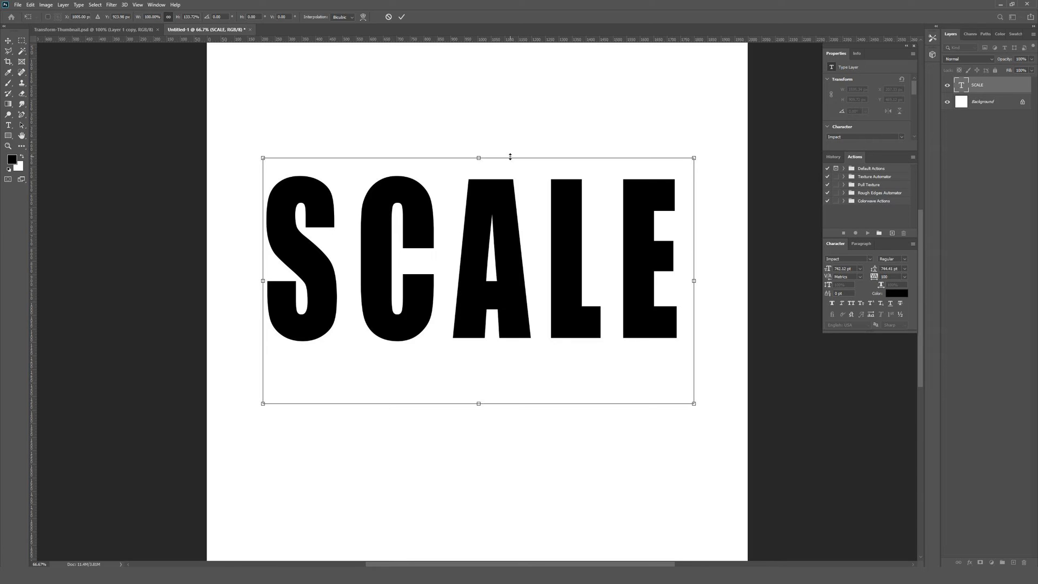
click(401, 16)
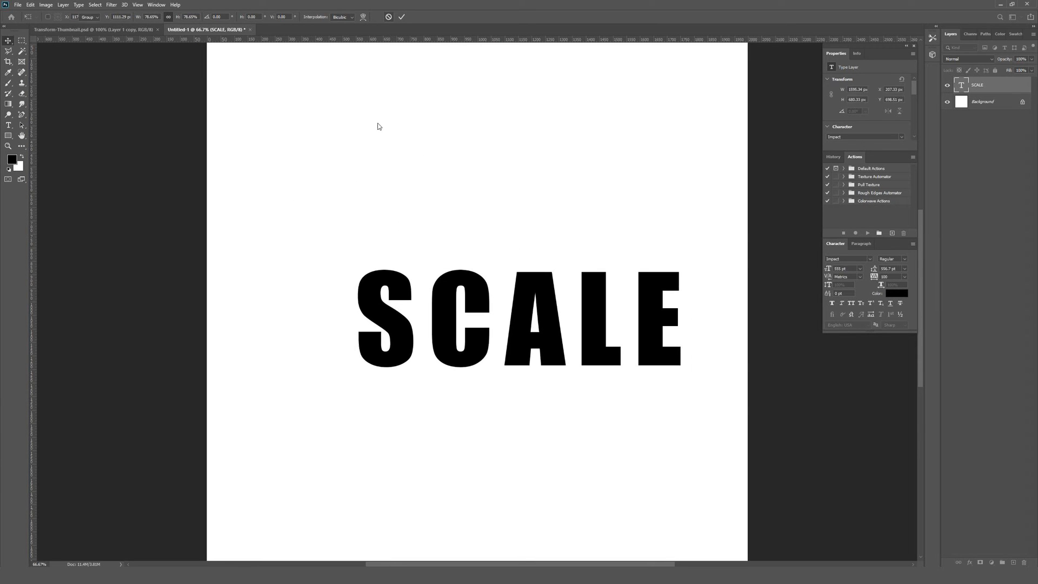
Step: Cancel the SCALE resize and open the Edit menu's Preferences submenu
click(400, 17)
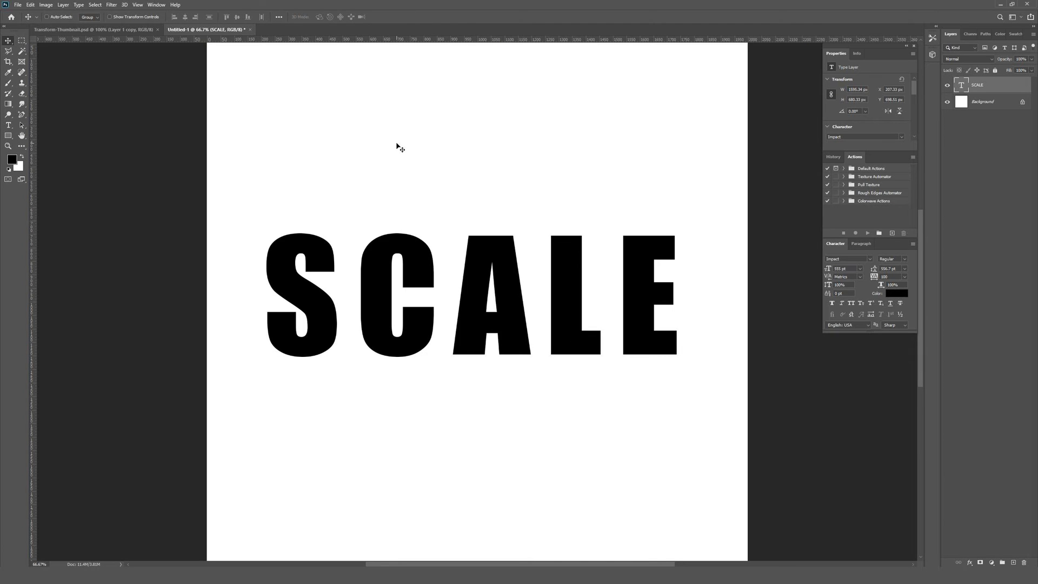
click(30, 5)
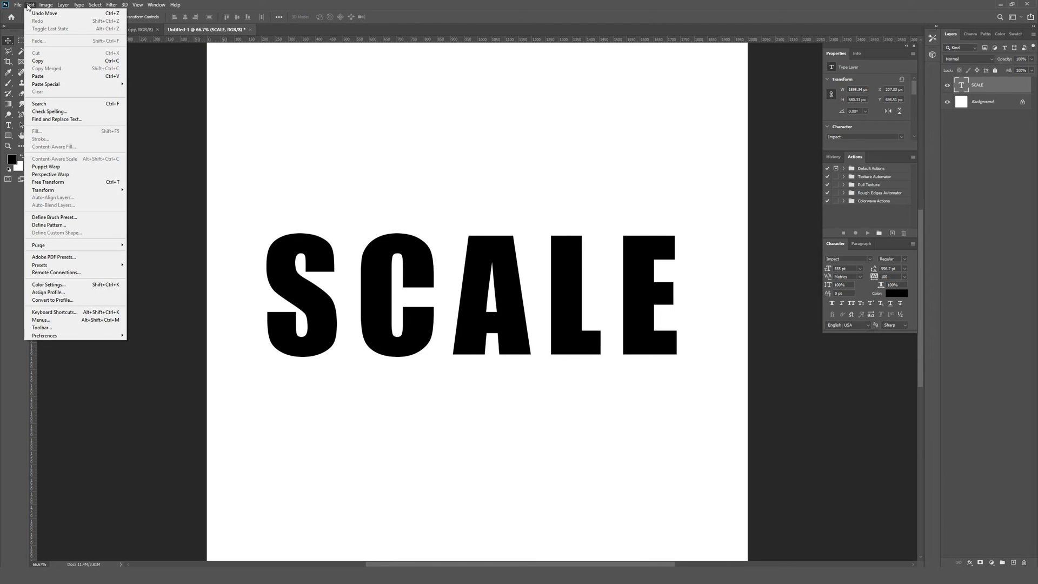
mouse_move(47, 292)
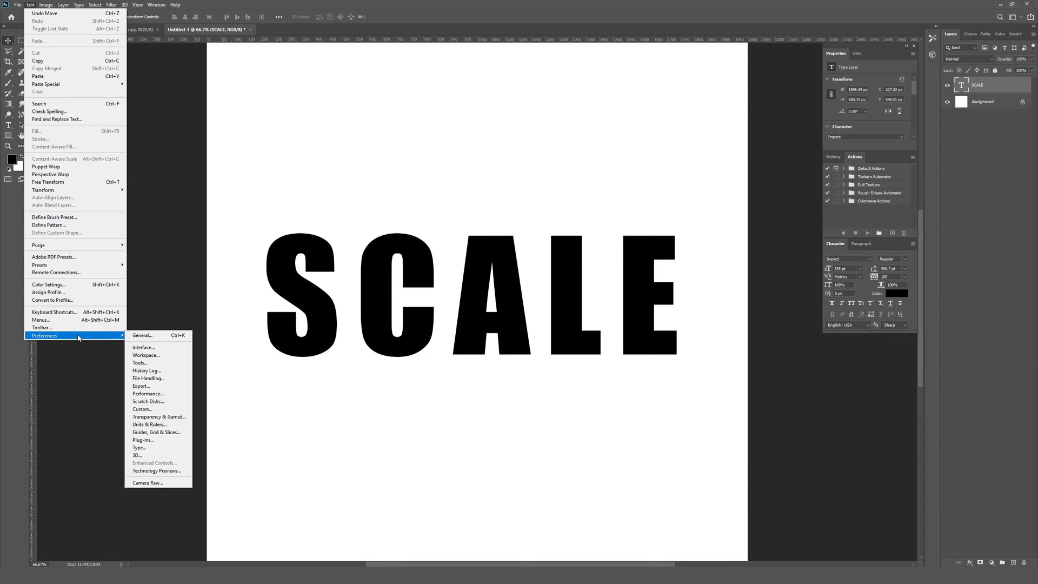
mouse_move(142, 335)
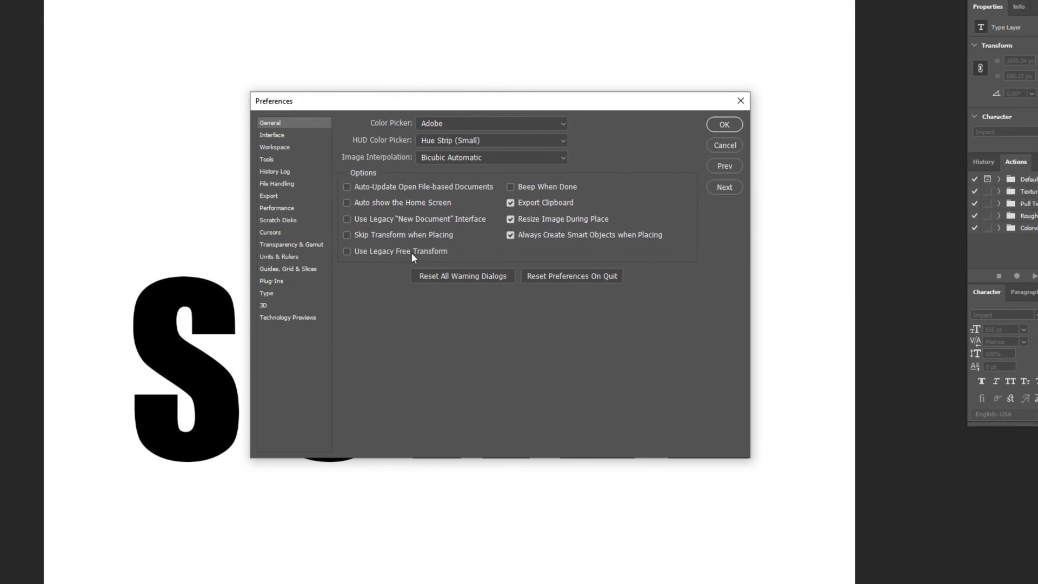
mouse_move(422, 267)
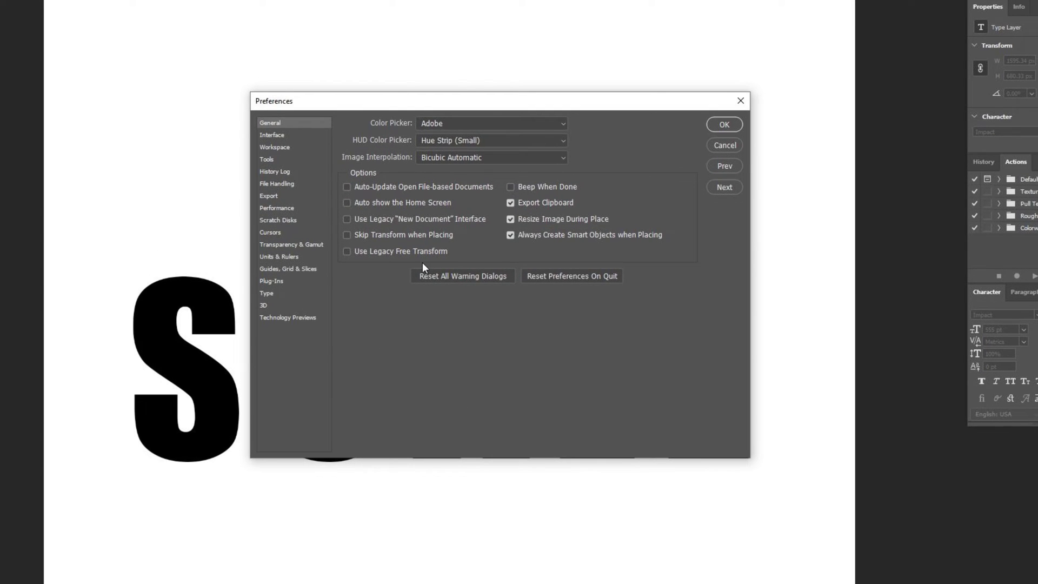
mouse_move(379, 258)
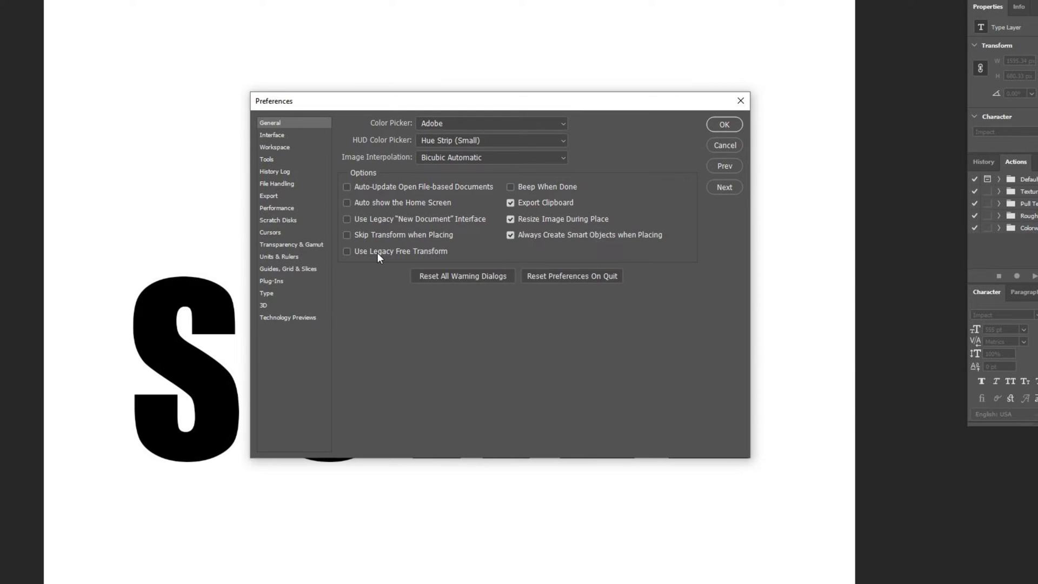
Step: Enable Use Legacy Free Transform in General preferences
click(347, 251)
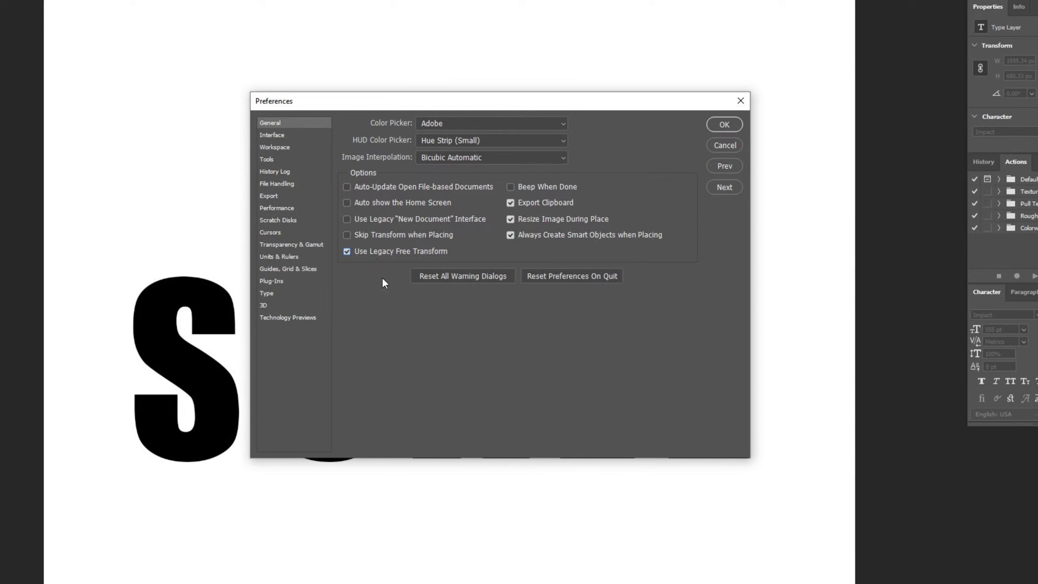
mouse_move(408, 336)
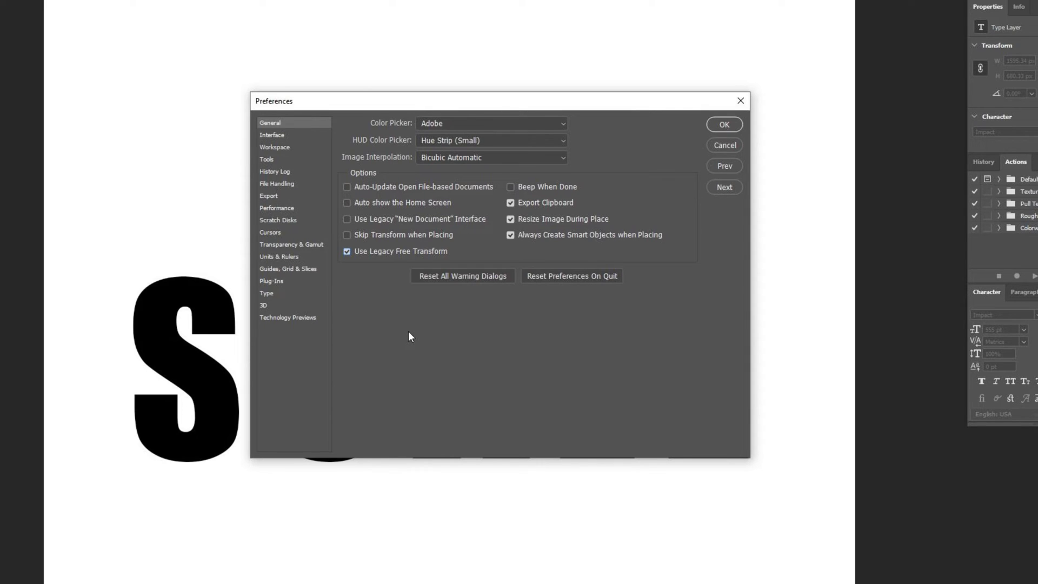
mouse_move(309, 126)
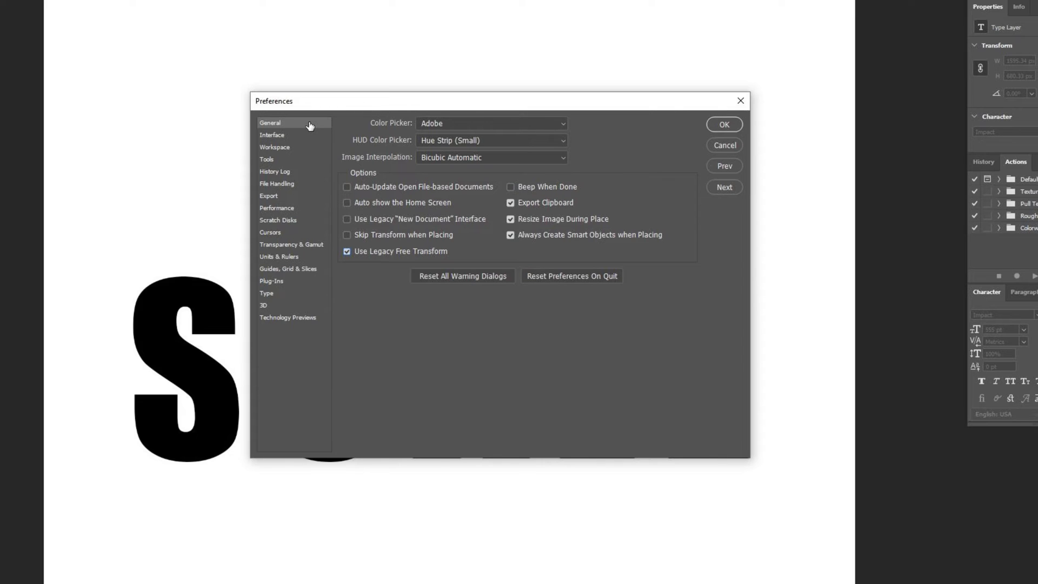
mouse_move(353, 257)
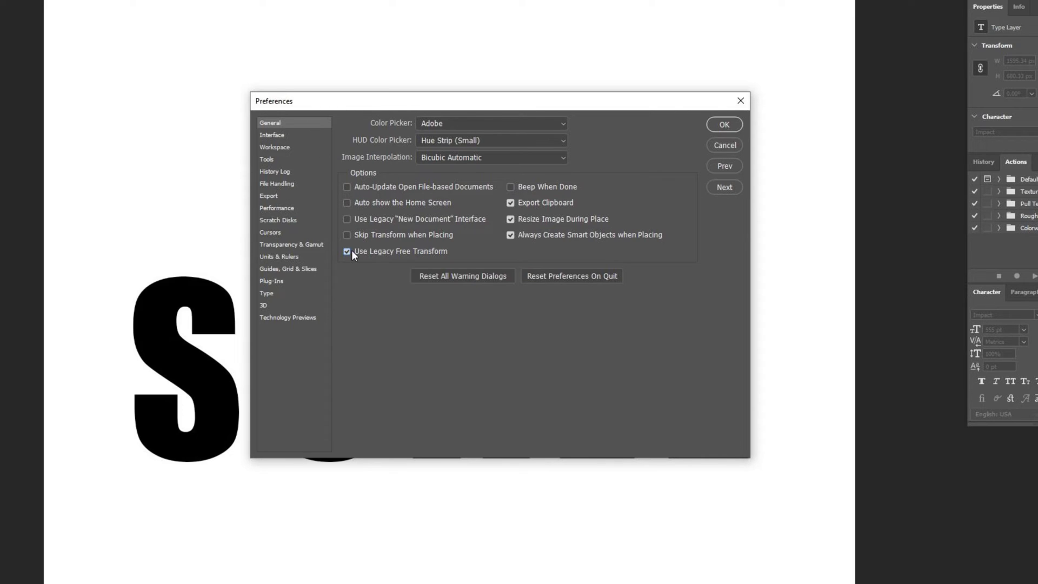
click(722, 124)
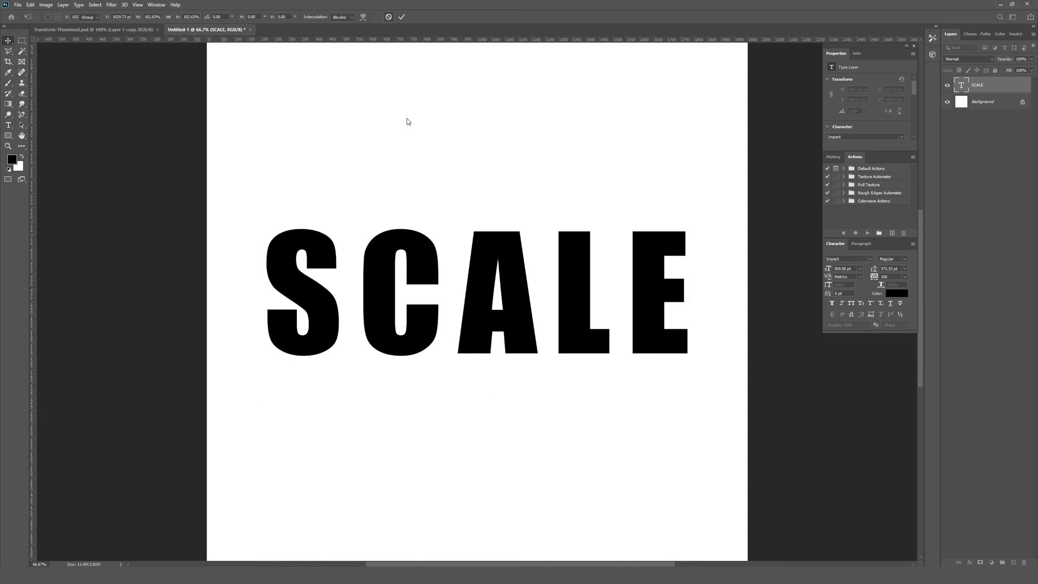
Step: Cancel the trial free transform, leaving SCALE at its original size
click(400, 16)
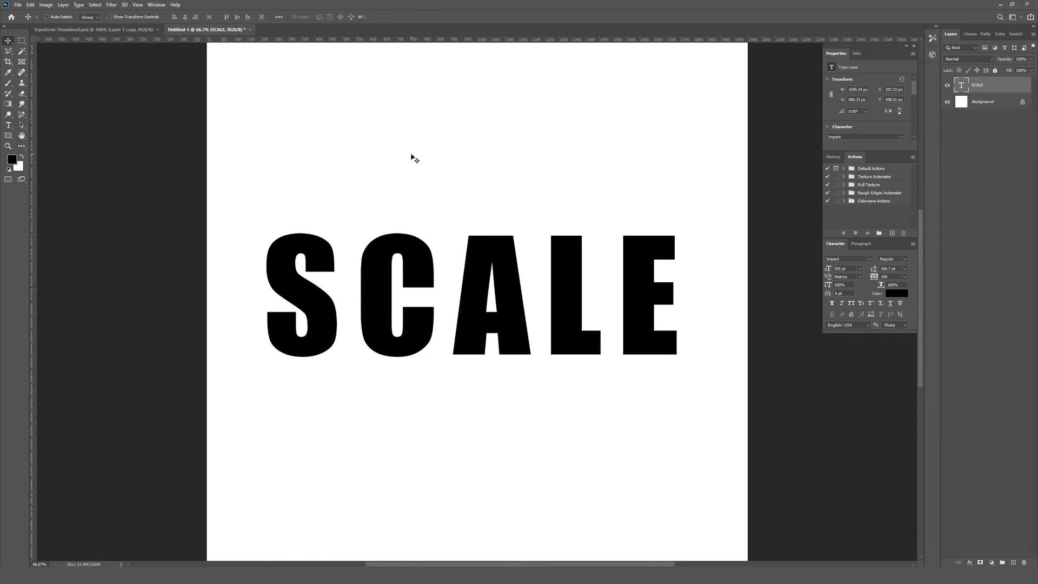